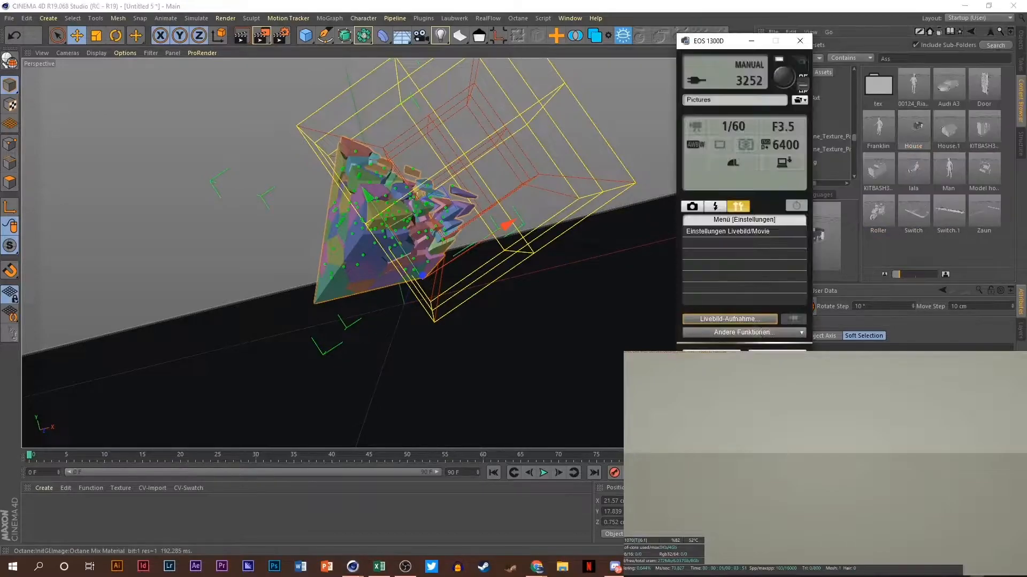
# Step: Wire an ImageTexture node into the OctGlossy material's Roughness input in the Node Editor
pyautogui.click(800, 41)
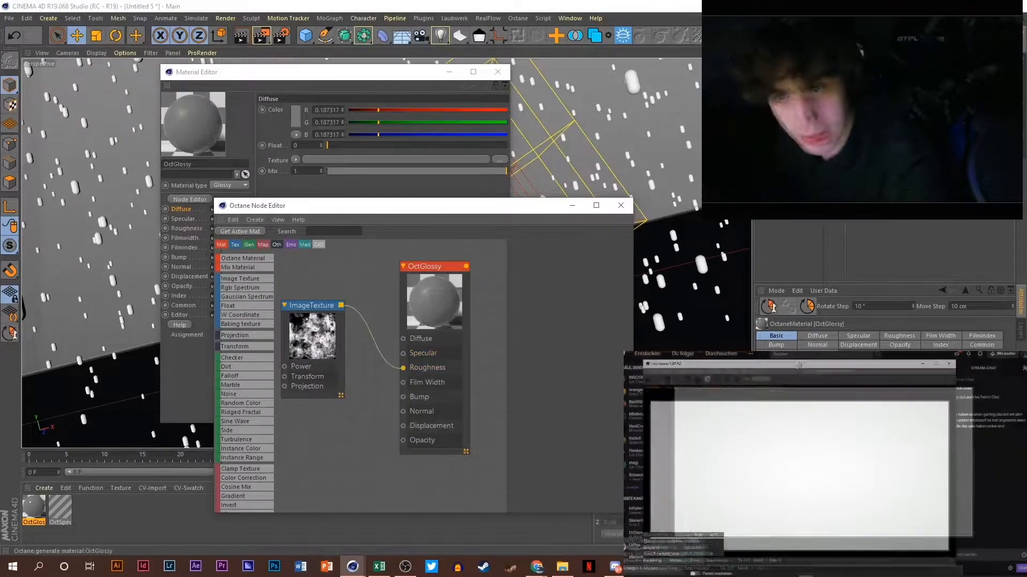
# Step: Close the Material Editor and drag the Octane Node Editor over the viewport
pyautogui.click(60, 510)
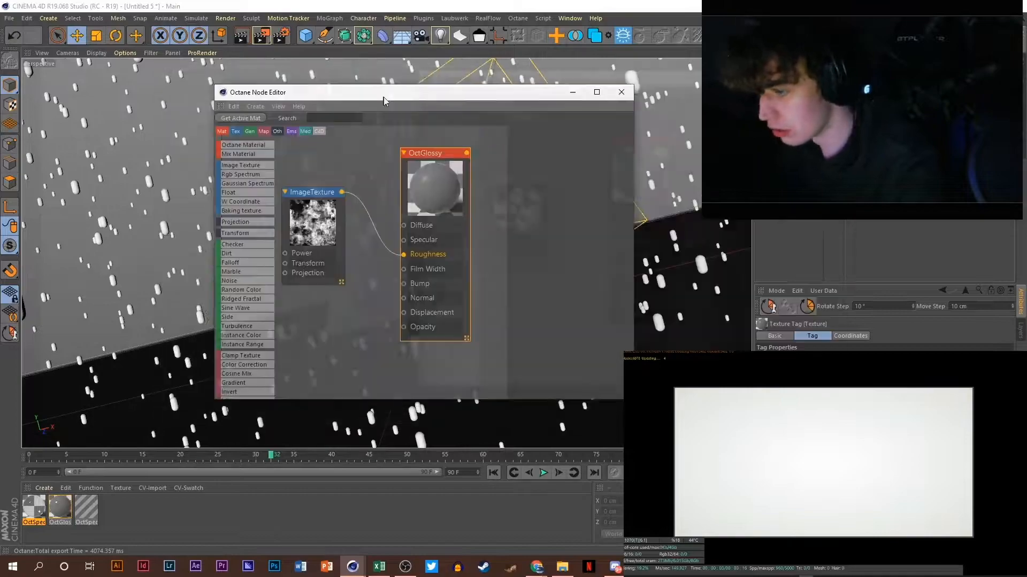
pyautogui.moveTo(383, 92); pyautogui.dragTo(450, 91)
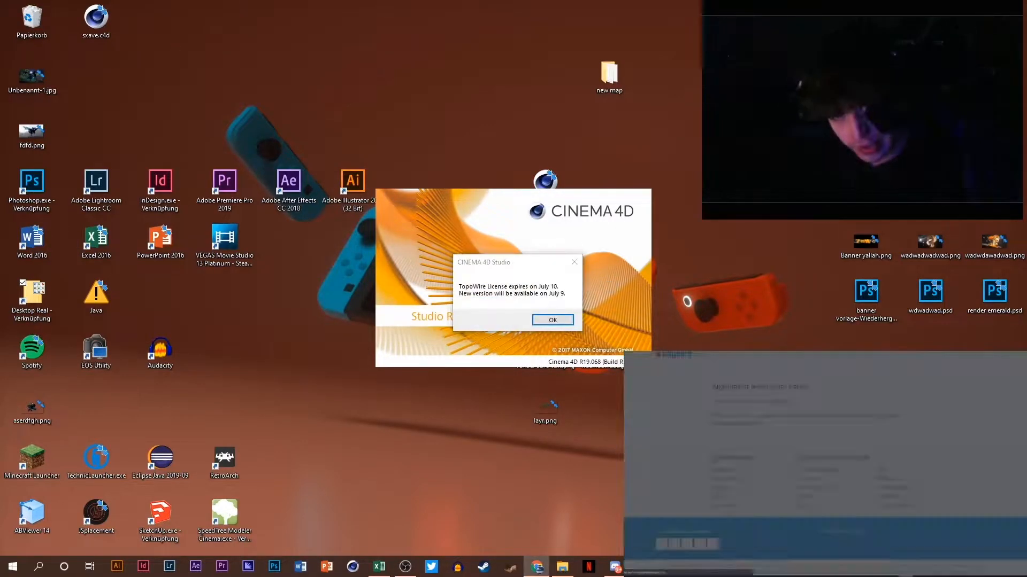
# Step: Relaunch Cinema 4D and dismiss the TopoWire license expiry notice with OK
pyautogui.click(552, 320)
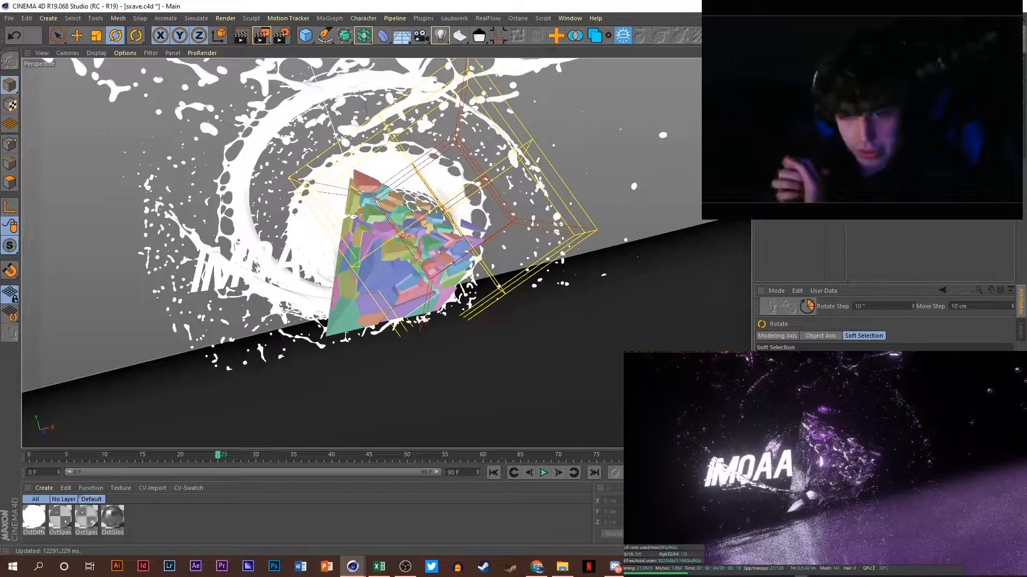
# Step: Open the OctSpecular material from the Material Manager to view its roughness (about 0.03)
pyautogui.doubleClick(85, 519)
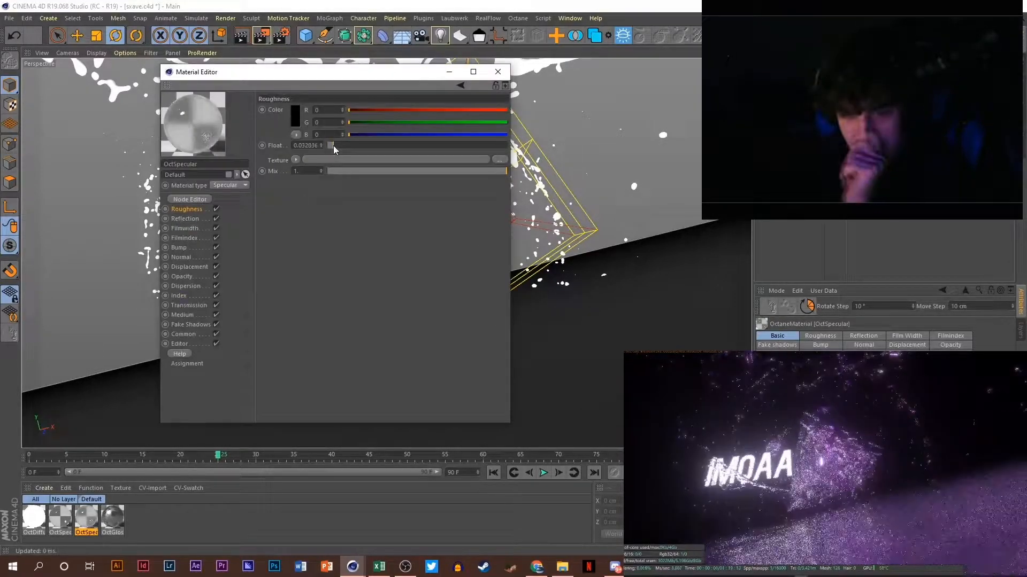